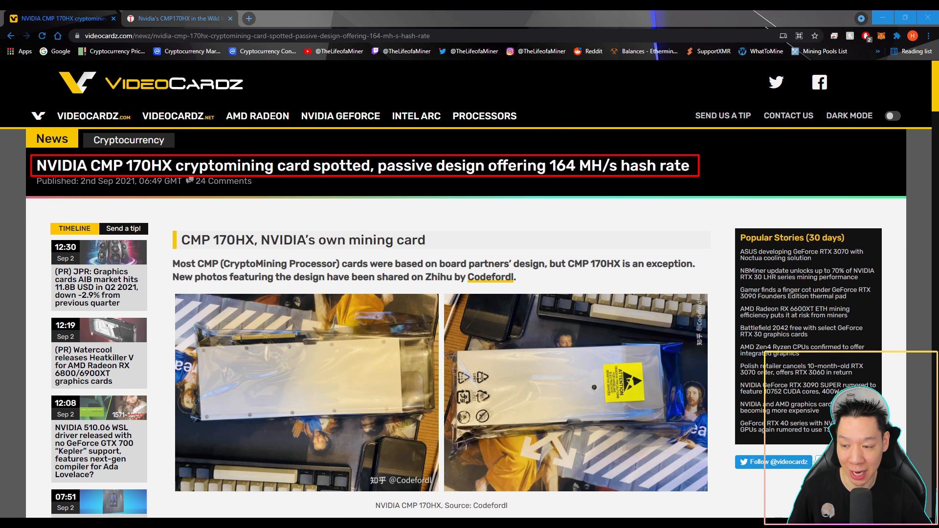
Step: Scroll the VideoCardz article to view the first CMP 170HX photo, 1 of 7, enlarged
{"action": "scroll", "scroll_direction": "down", "scroll_amount": 3}
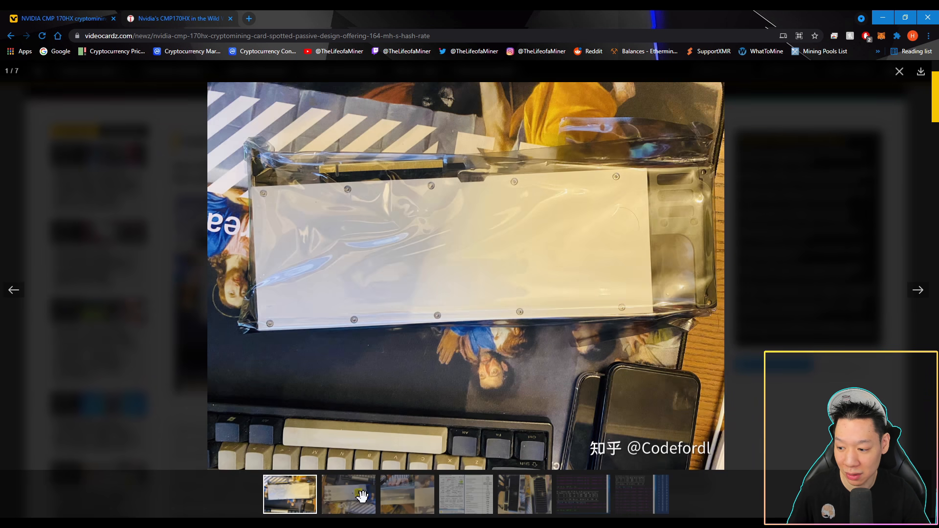
Step: Close the photo gallery to reach the paragraph on 4480 CUDA cores and 8GB HBM2e
{"action": "left_click", "coordinate": [349, 495]}
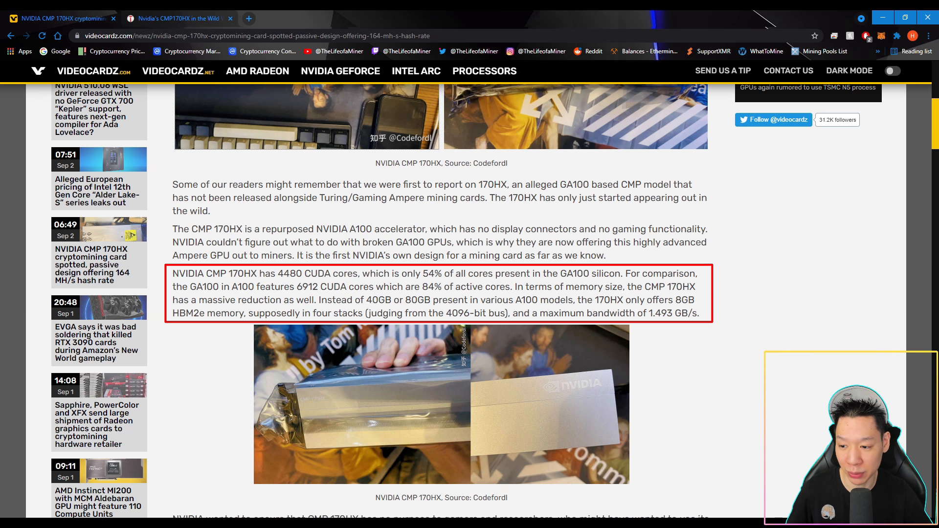
Step: Enlarge the CMP 170HX card photo, then reach the GPU-Z specs image (164 MH/s, 250 W)
{"action": "scroll", "scroll_direction": "down", "scroll_amount": 3}
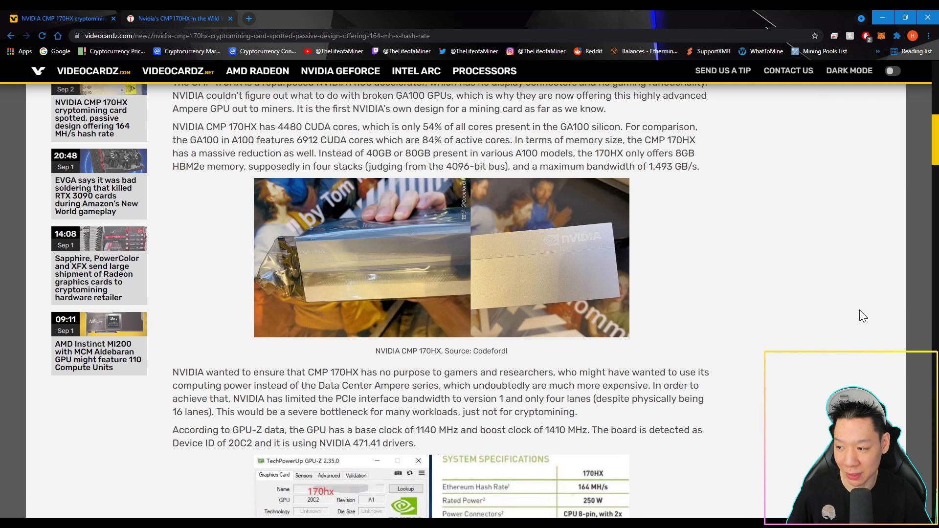
{"action": "left_click", "coordinate": [440, 267]}
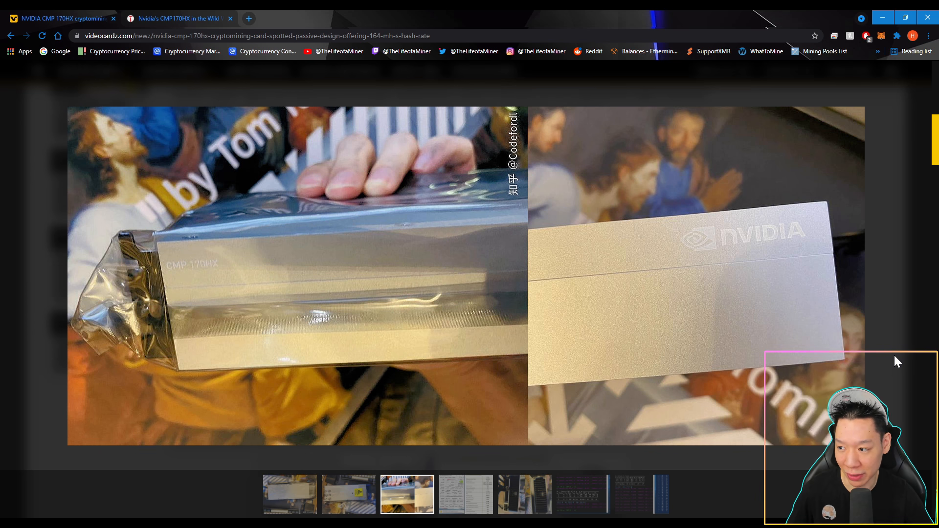
{"action": "scroll", "scroll_direction": "down", "scroll_amount": 3}
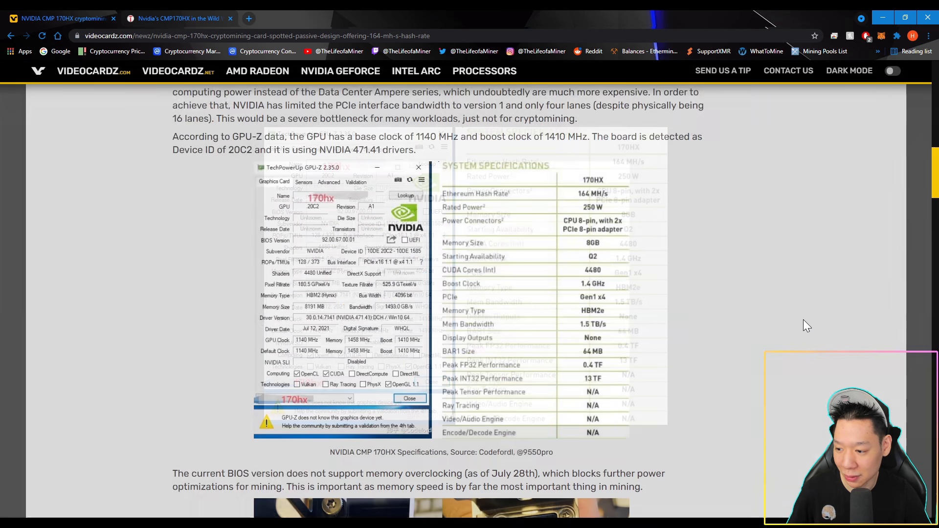
Step: View gallery image 5 of 7: the vented bracket and 8-pin power connector
{"action": "scroll", "scroll_direction": "down", "scroll_amount": 3}
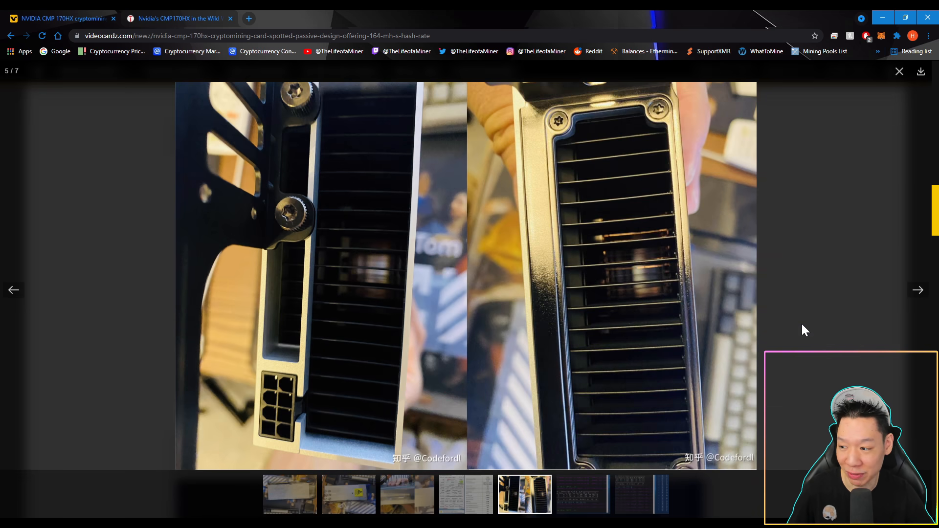
Step: Close the gallery to reach the Ethash mining results showing up to 164 MH/s
{"action": "left_click", "coordinate": [899, 71]}
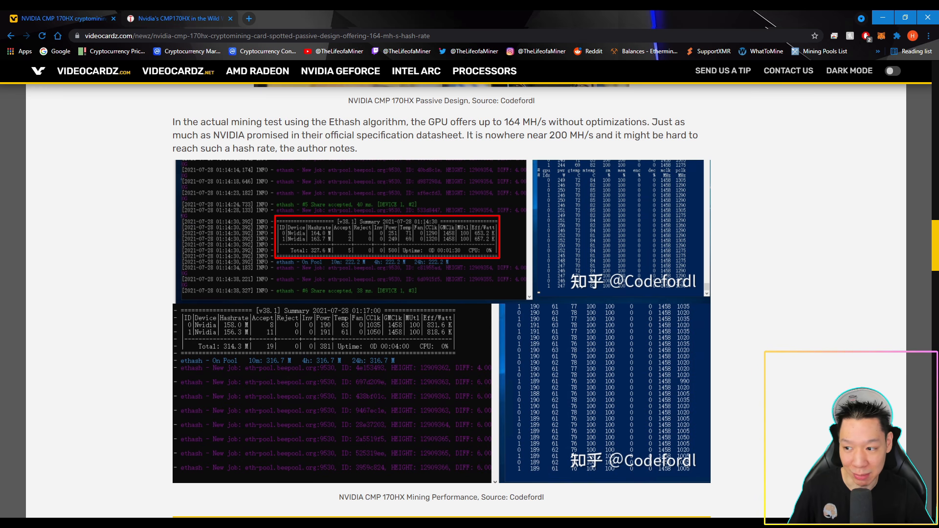
Step: Scroll to the closing table comparing CMP 30HX through CMP 170HX hash rates and power
{"action": "scroll", "scroll_direction": "down", "scroll_amount": 3}
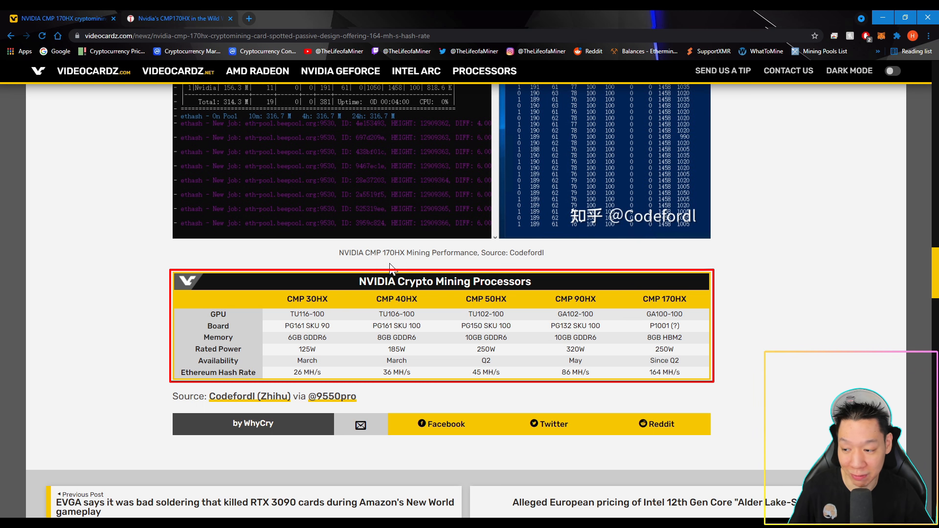
{"action": "mouse_move", "coordinate": [478, 267]}
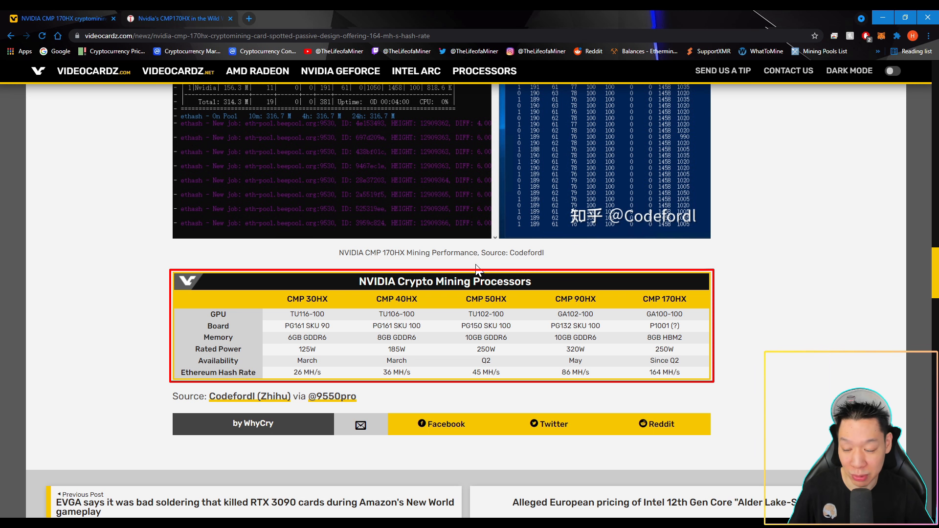
{"action": "mouse_move", "coordinate": [568, 269]}
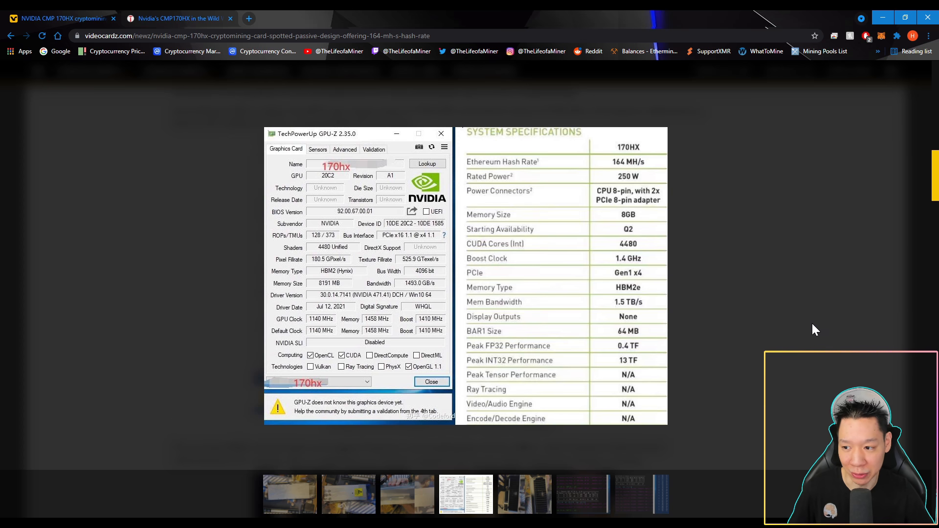
Step: Switch to the second tab's Tom's Hardware article on the CMP170HX's 164 MHps
{"action": "left_click", "coordinate": [176, 18]}
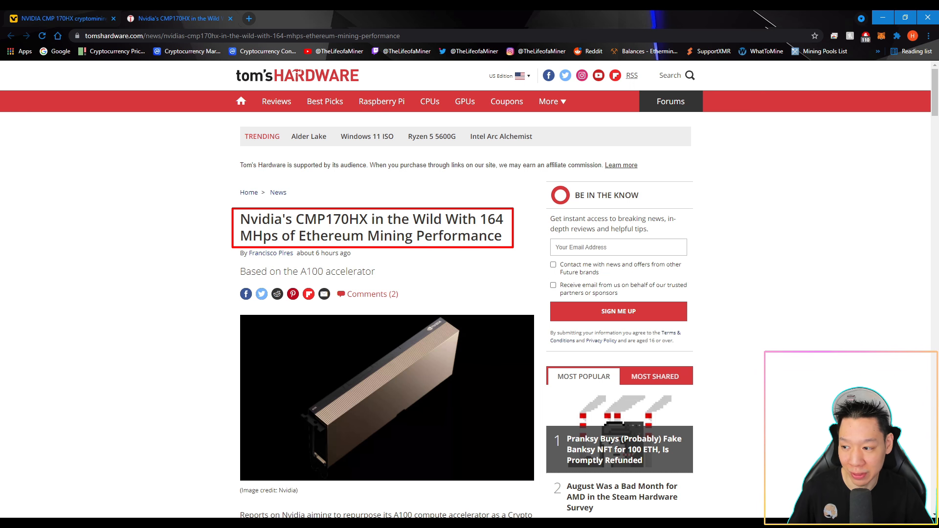
Step: Scroll past the headline to the opening paragraph on repurposing the A100 accelerator
{"action": "scroll", "scroll_direction": "down", "scroll_amount": 3}
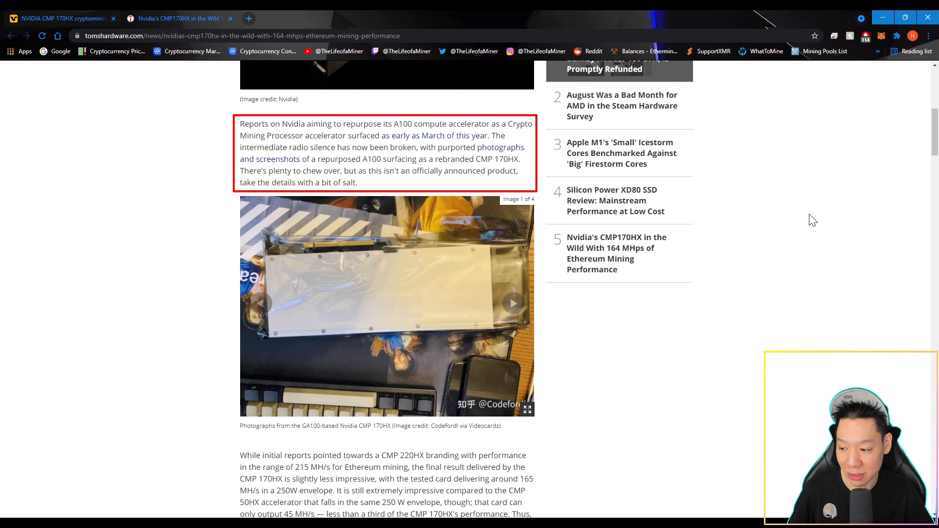
Step: Scroll past the photo gallery to the paragraph on 4,480 CUDA cores, 8 GB HBM2e, PCIe 1.1 x4
{"action": "scroll", "scroll_direction": "down", "scroll_amount": 3}
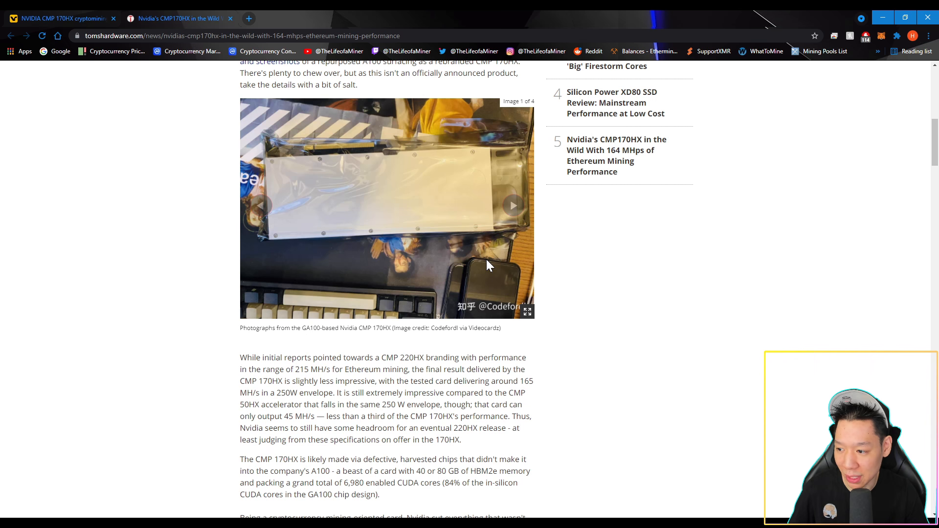
{"action": "mouse_move", "coordinate": [579, 273]}
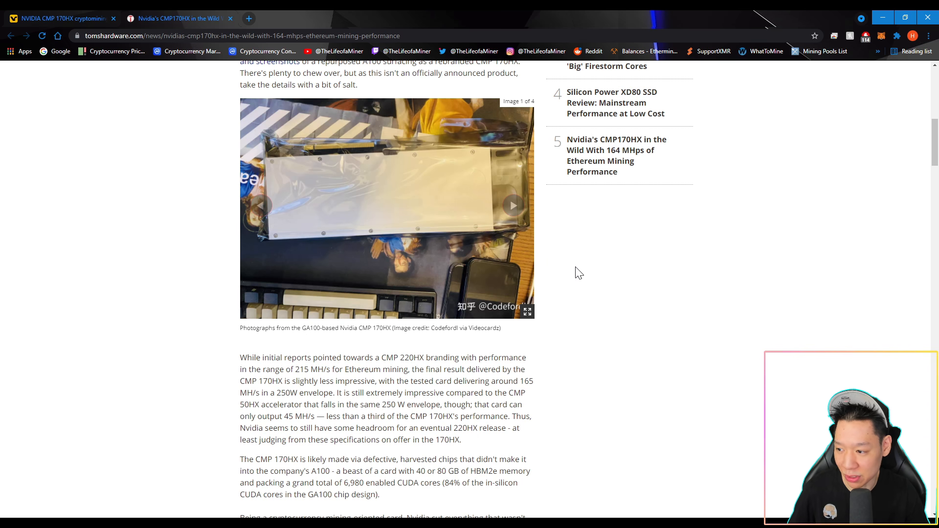
{"action": "scroll", "scroll_direction": "down", "scroll_amount": 3}
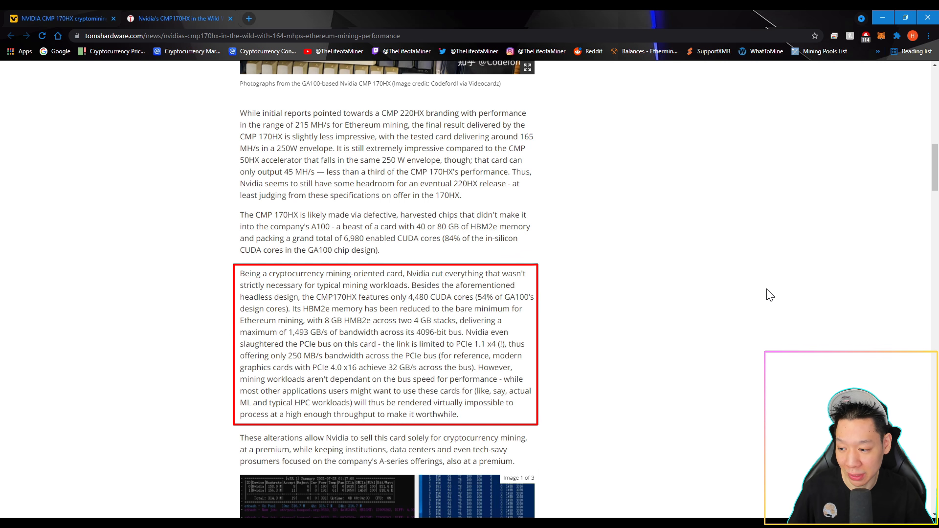
Step: Scroll to the mining-only sales paragraph and the screengrab gallery at image 1 of 3
{"action": "scroll", "scroll_direction": "down", "scroll_amount": 3}
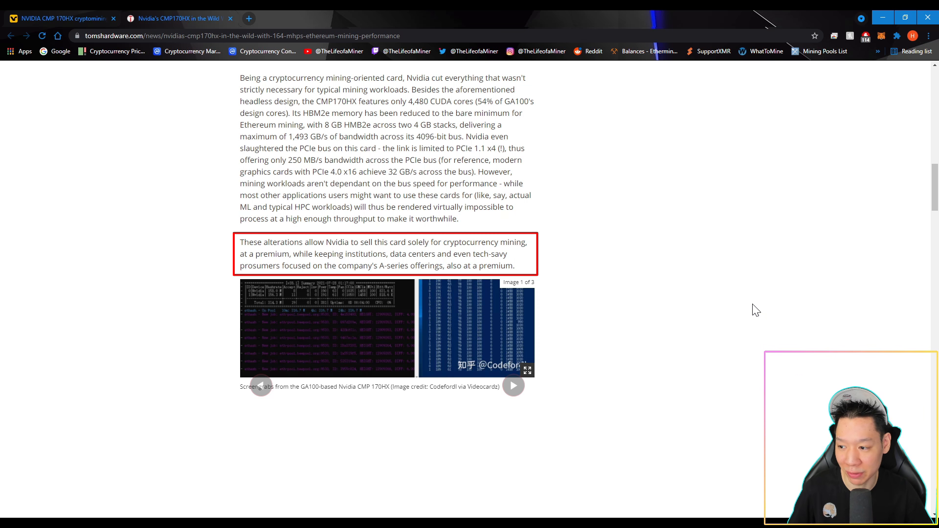
{"action": "scroll", "scroll_direction": "down", "scroll_amount": 3}
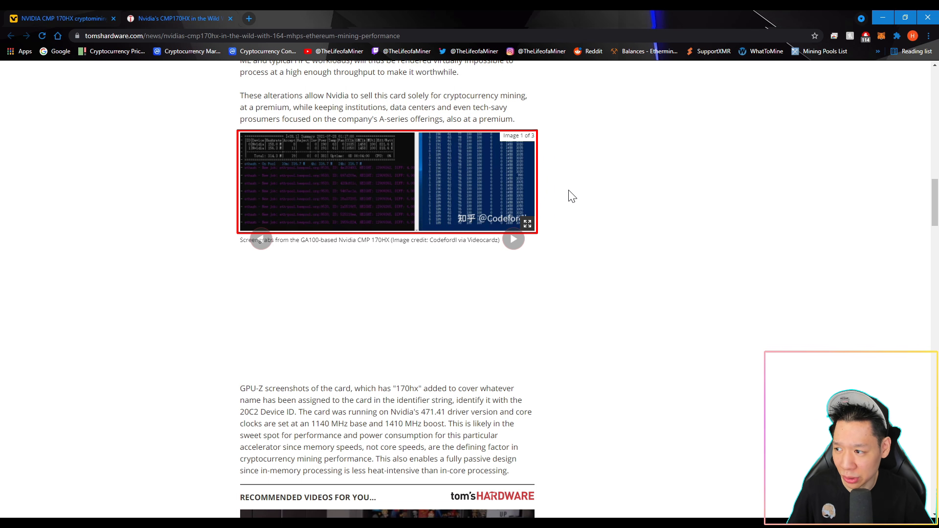
Step: Advance the Tom's Hardware gallery to image 3 of 3, the GPU-Z readout and 170HX specs
{"action": "left_click", "coordinate": [513, 239]}
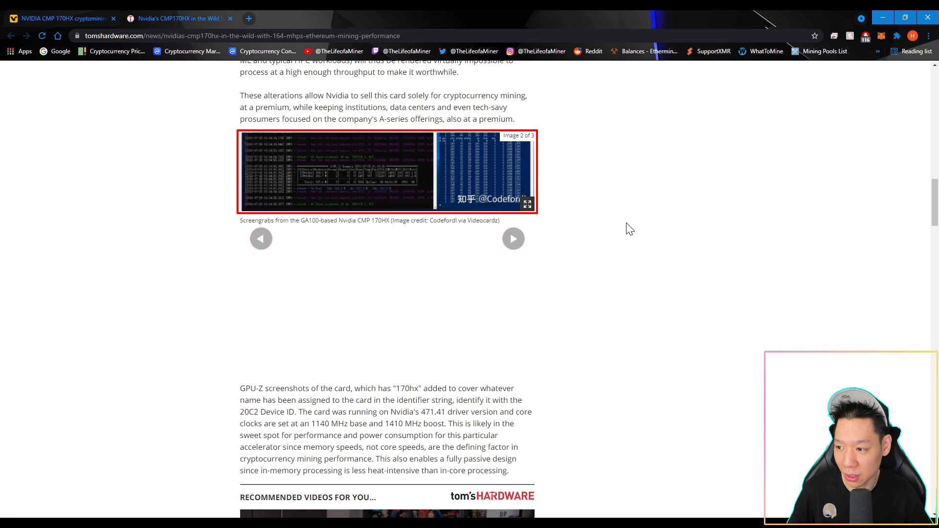
{"action": "left_click", "coordinate": [513, 239]}
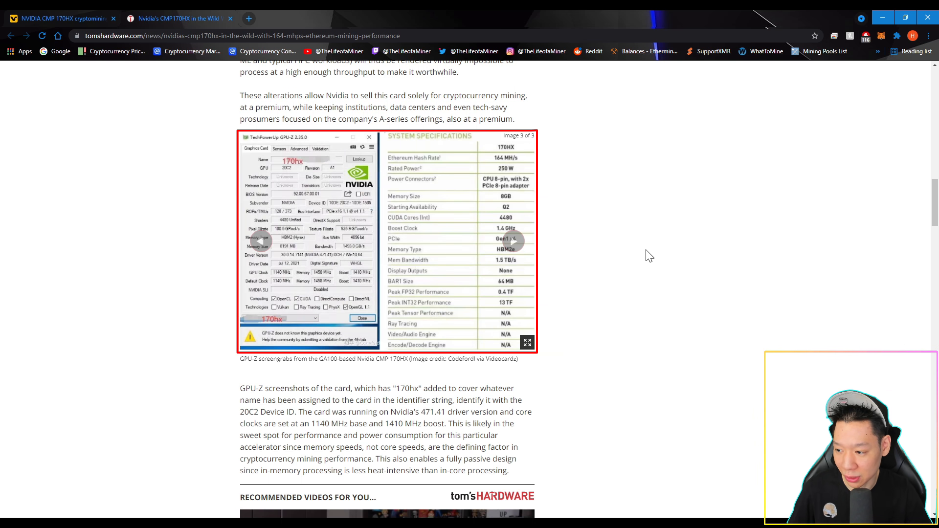
{"action": "scroll", "scroll_direction": "down", "scroll_amount": 3}
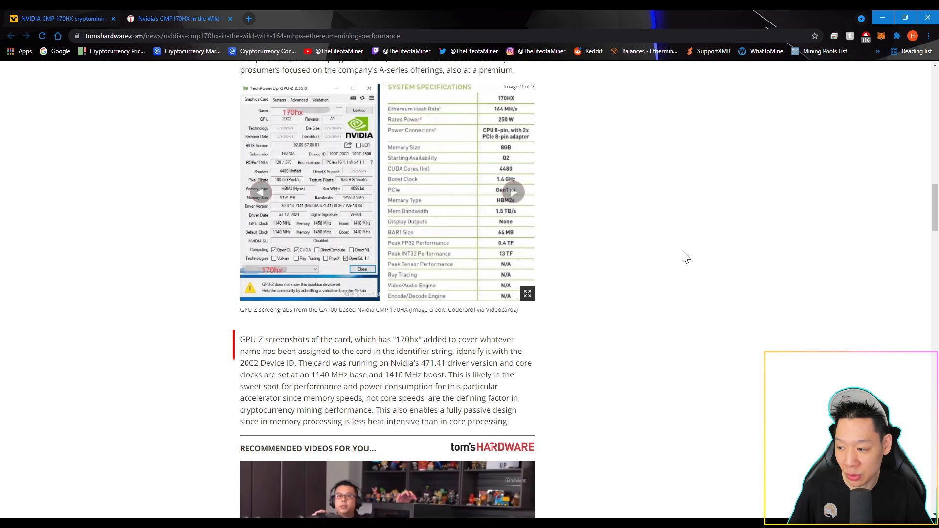